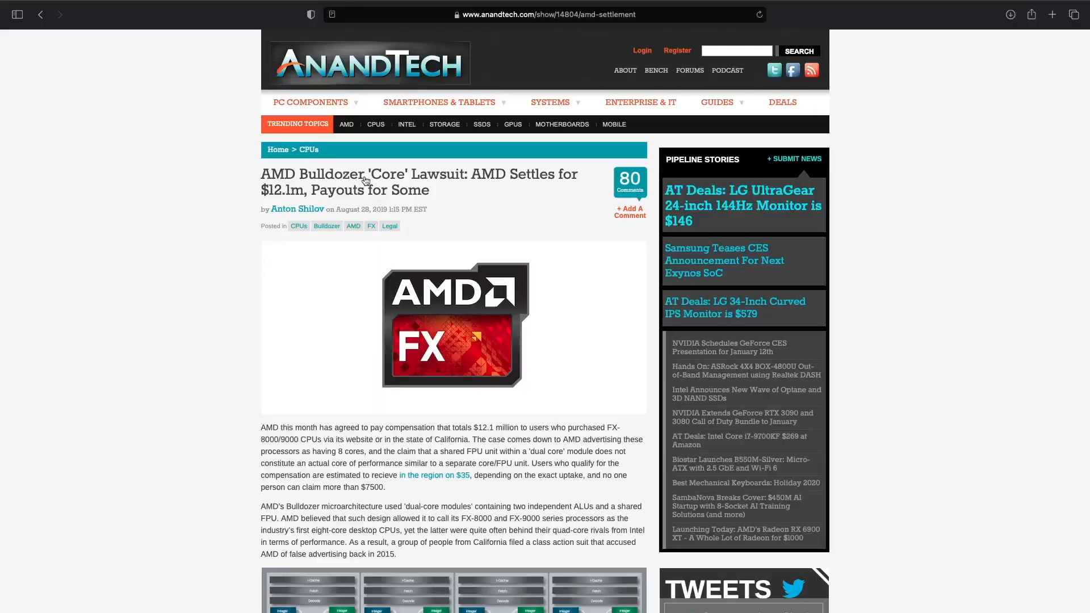
Scroll the AnandTech settlement article to the ruling that FX chips were falsely advertised as eight-core.
{"action": "scroll", "scroll_direction": "down", "scroll_amount": 3}
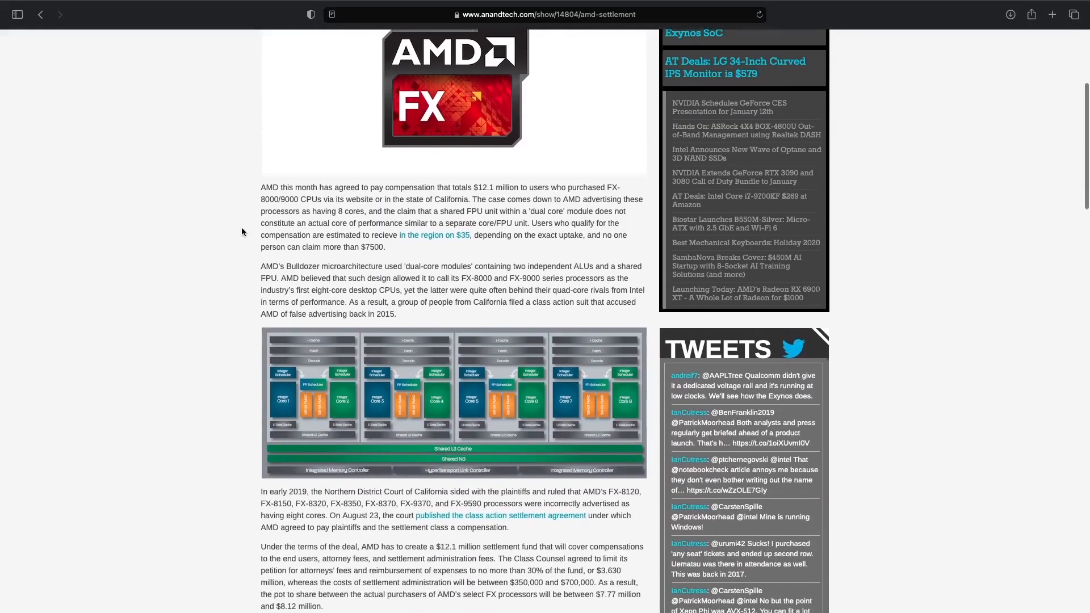
{"action": "scroll", "scroll_direction": "down", "scroll_amount": 3}
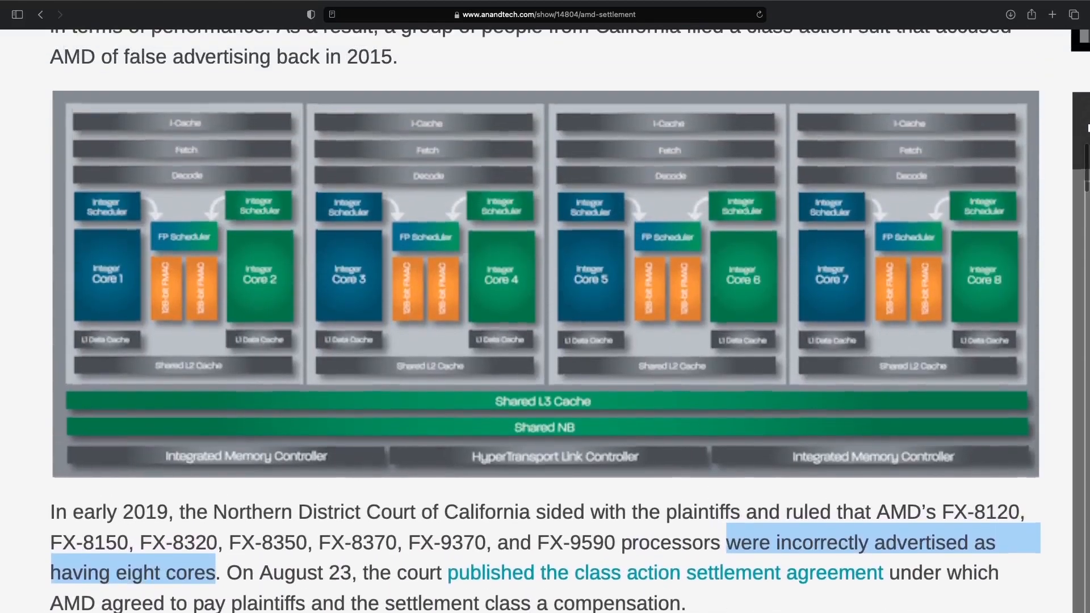
{"action": "left_click", "coordinate": [114, 290]}
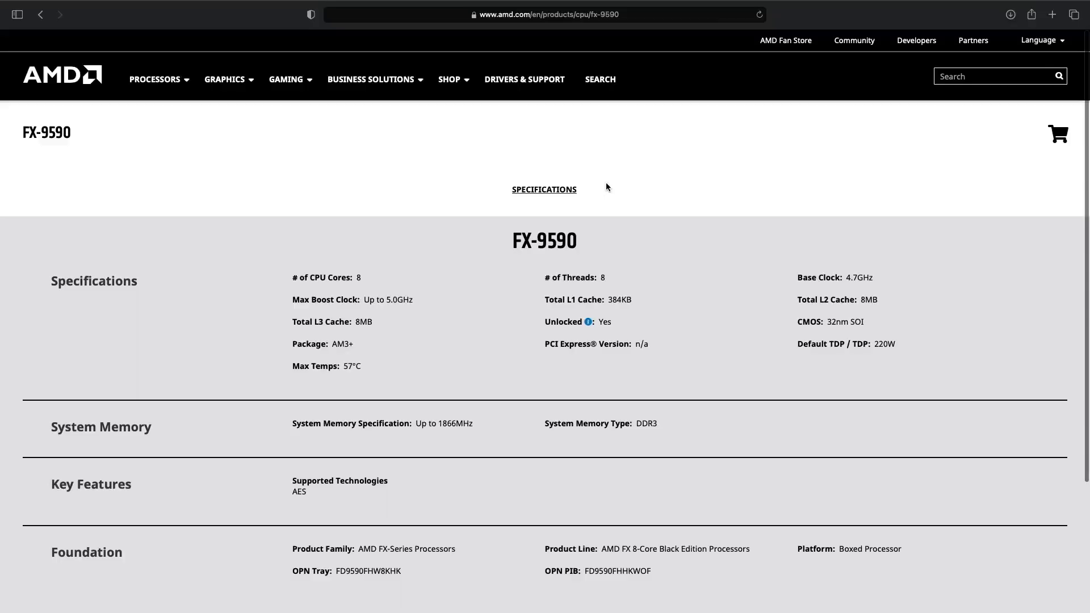
{"action": "mouse_move", "coordinate": [387, 290]}
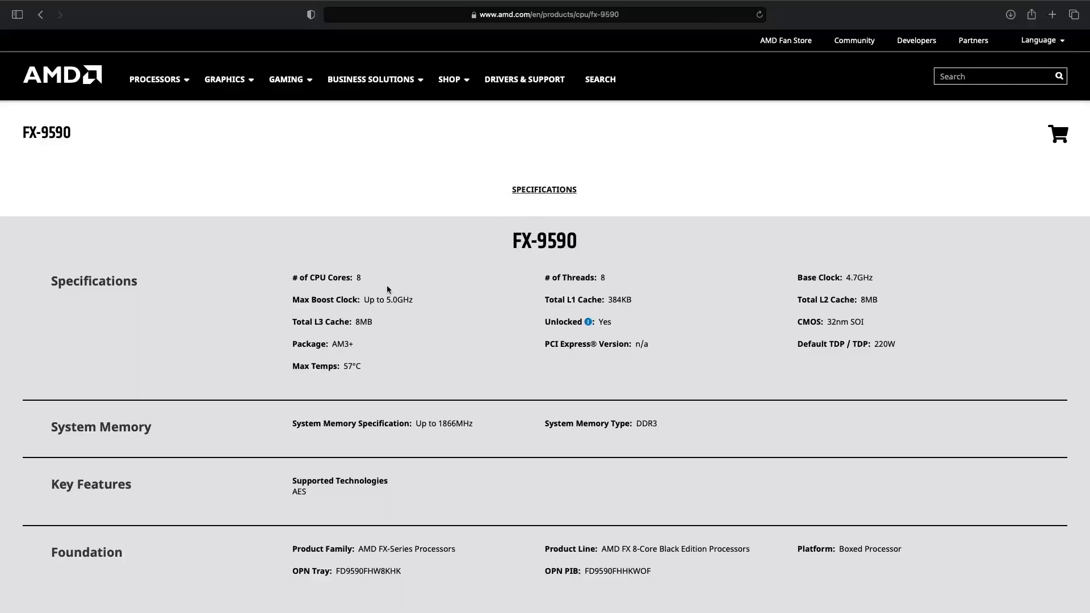
Review the FX-9590 spec sheet: 8 cores, 8 threads, 4.7GHz base clock, 220W TDP.
{"action": "left_click_drag", "start_coordinate": [363, 299], "coordinate": [412, 300]}
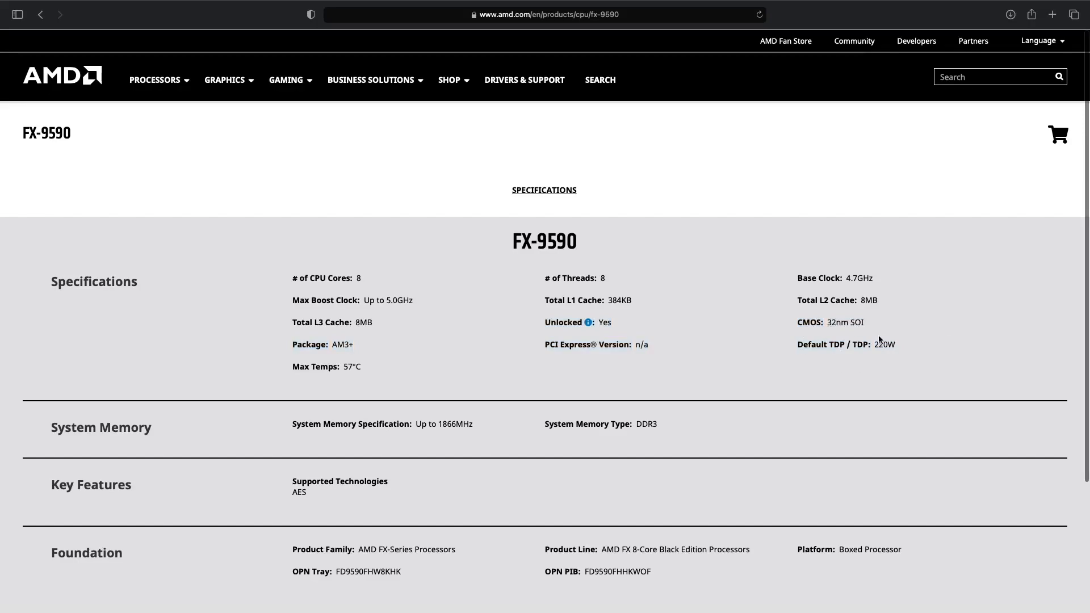
{"action": "mouse_move", "coordinate": [589, 322]}
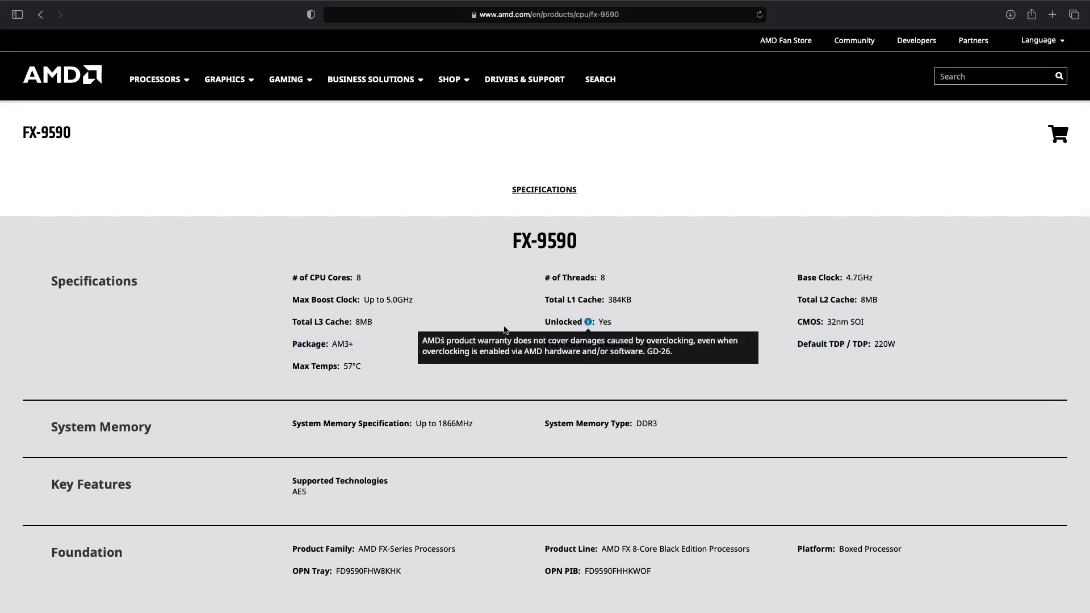
{"action": "mouse_move", "coordinate": [586, 249]}
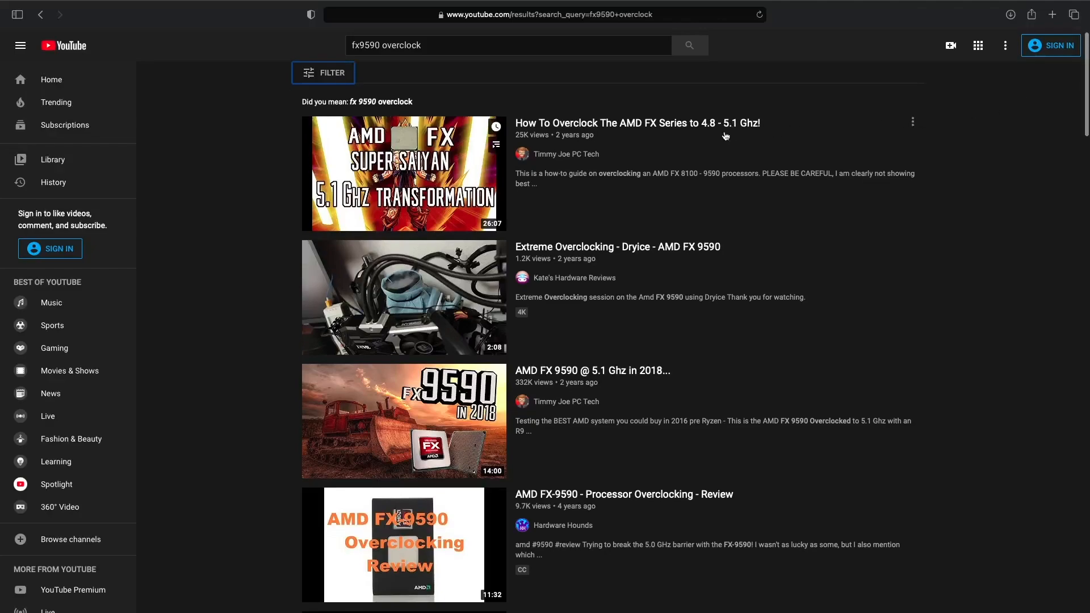
{"action": "scroll", "scroll_direction": "down", "scroll_amount": 3}
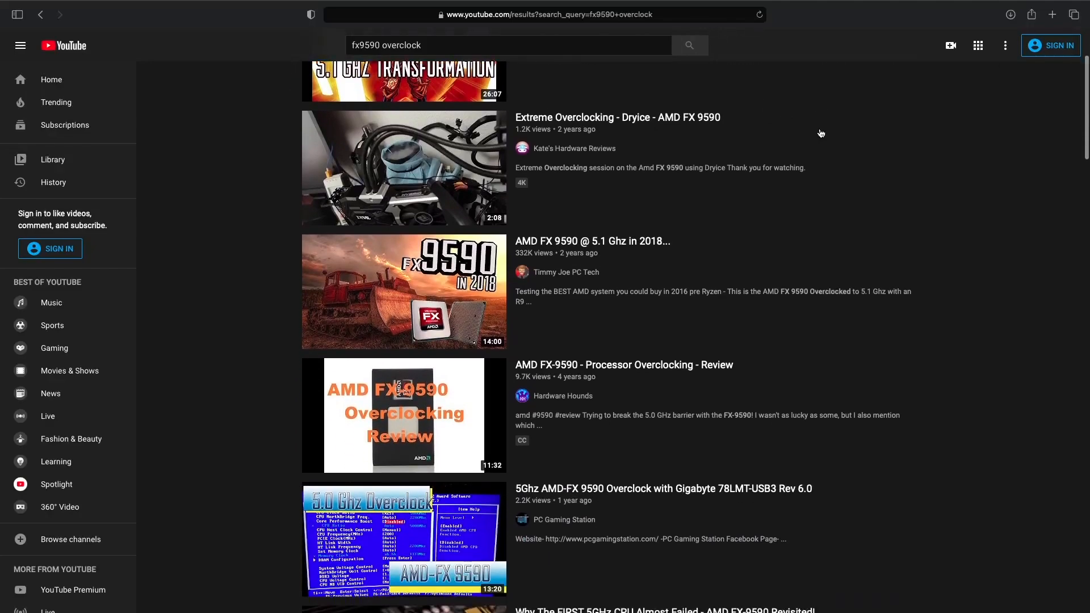
{"action": "scroll", "scroll_direction": "down", "scroll_amount": 3}
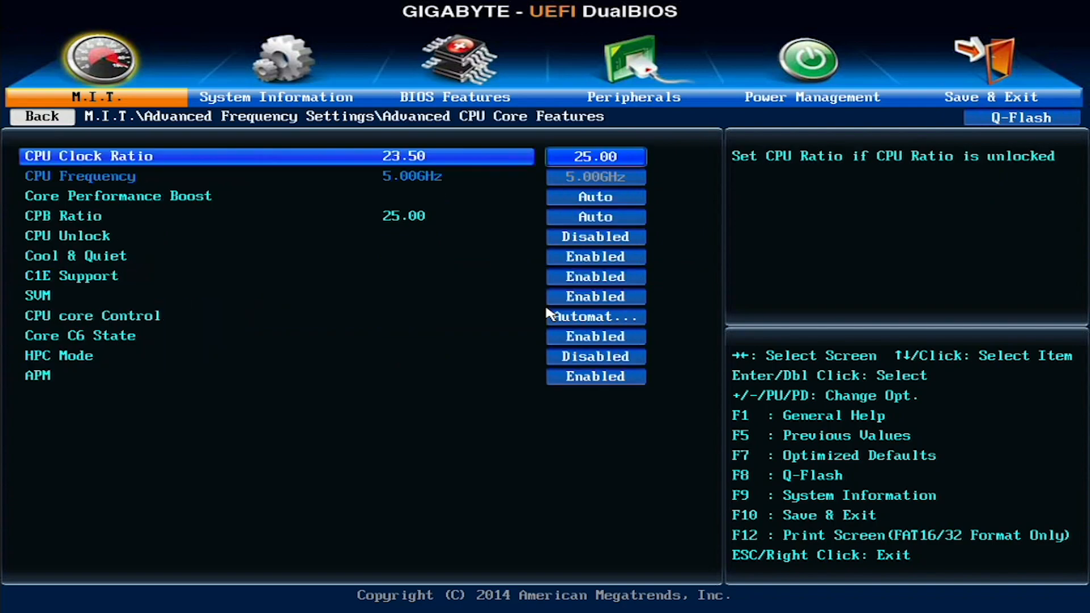
Check CPU Clock Ratio 25.00 (5.00GHz), then CPU Vcore 1.63750V in Advanced Voltage Settings.
{"action": "left_click", "coordinate": [118, 195]}
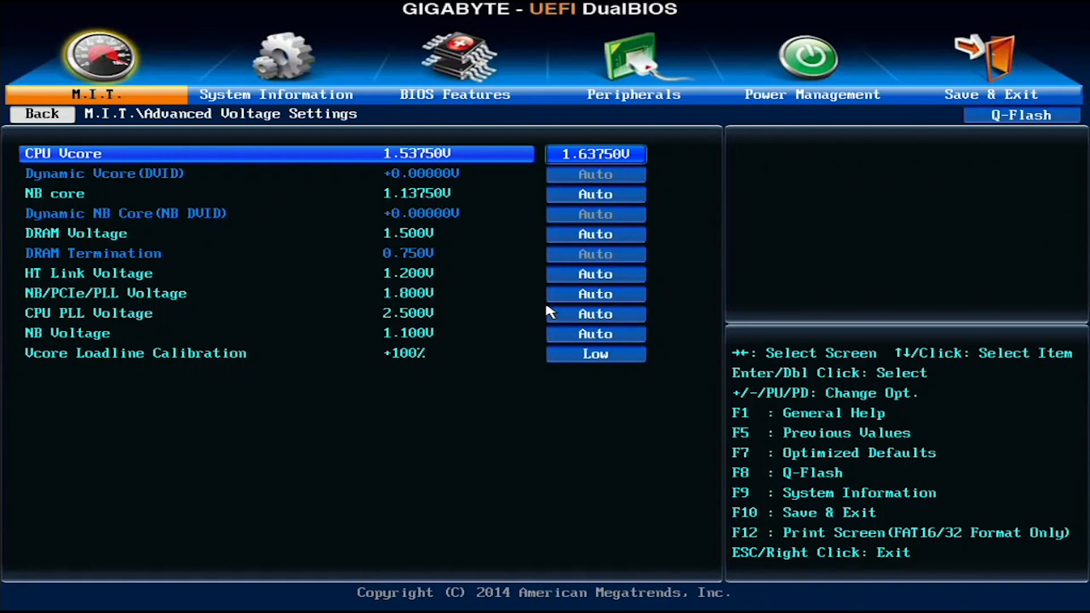
{"action": "left_click", "coordinate": [41, 114]}
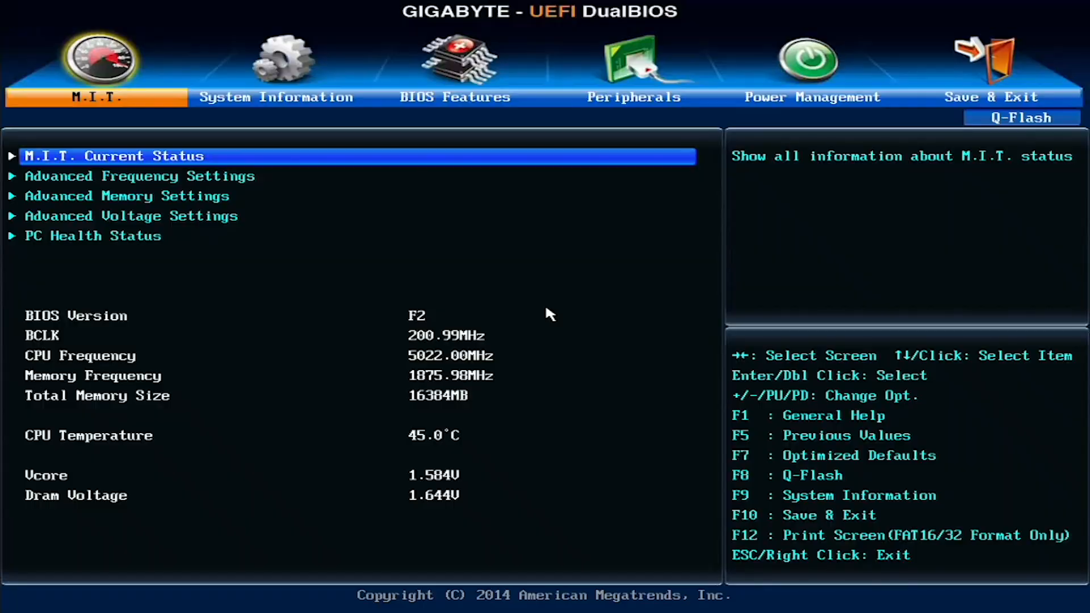
Open M.I.T. Current Status showing 5022 MHz CPU frequency and 1.584 V Vcore.
{"action": "double_click", "coordinate": [142, 175]}
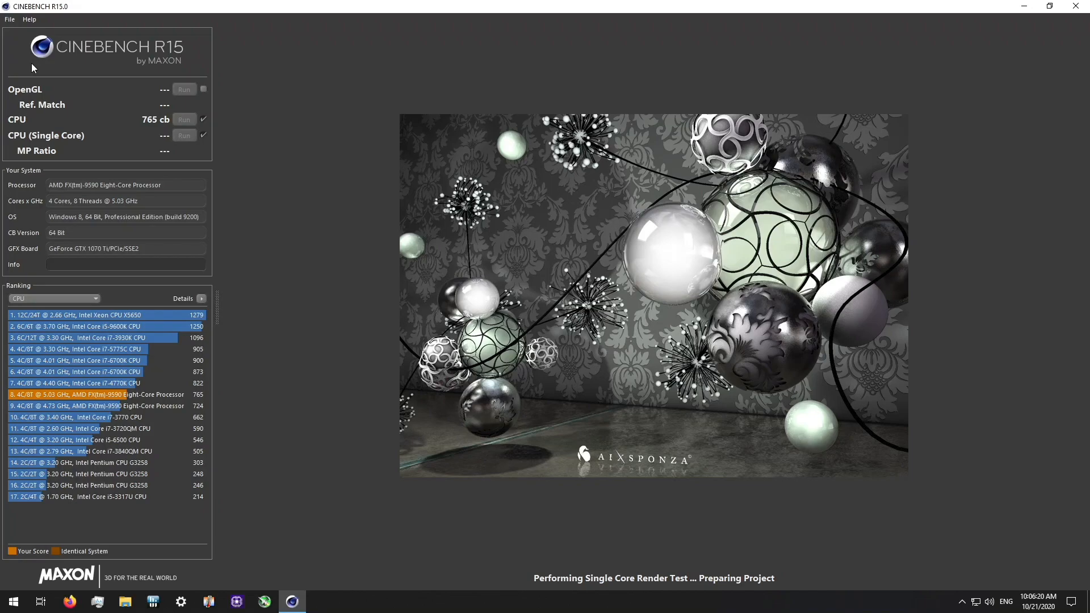
Run the Cinebench R15 CPU test for a 765 cb score, then the single-core test.
{"action": "left_click", "coordinate": [184, 135]}
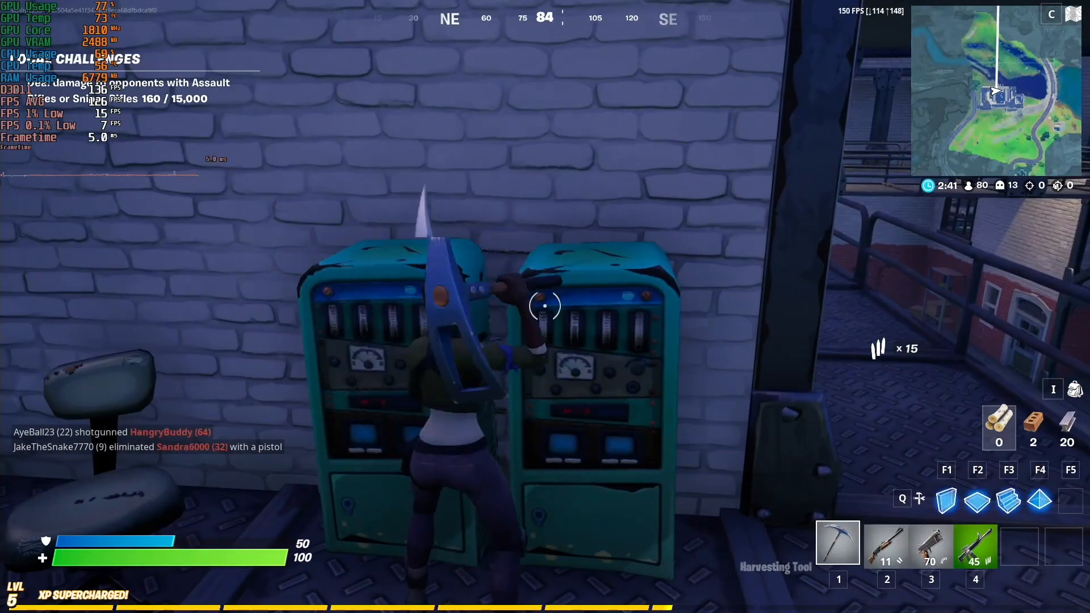
Play a Fortnite match with the overlay reporting GPU and CPU usage and FPS.
{"action": "left_click", "coordinate": [545, 306]}
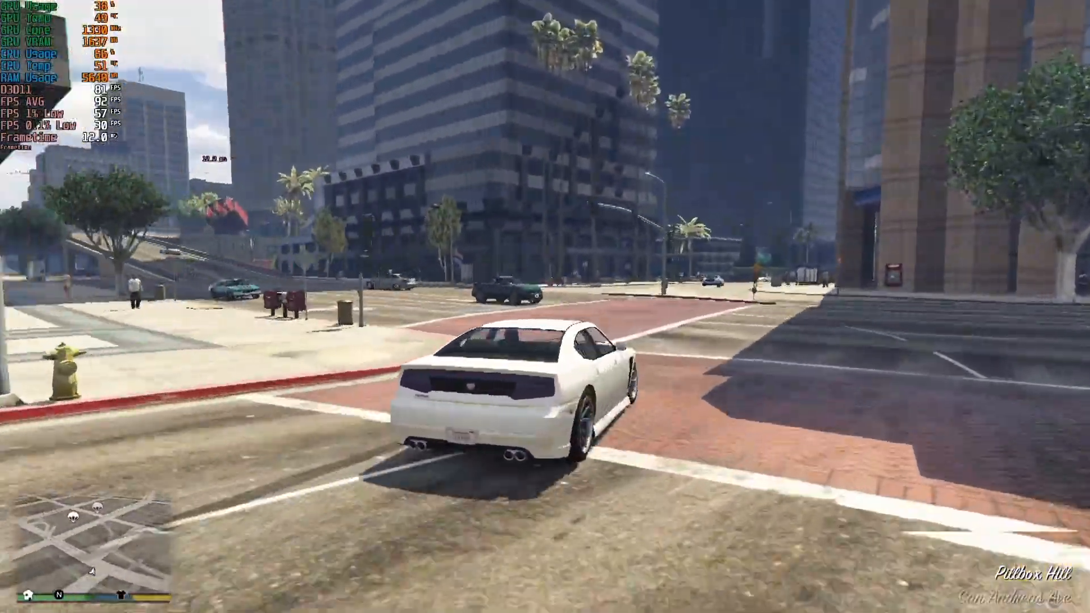
Drive the white car through Pillbox Hill with the FPS and temperature overlay running.
{"action": "key", "text": "w"}
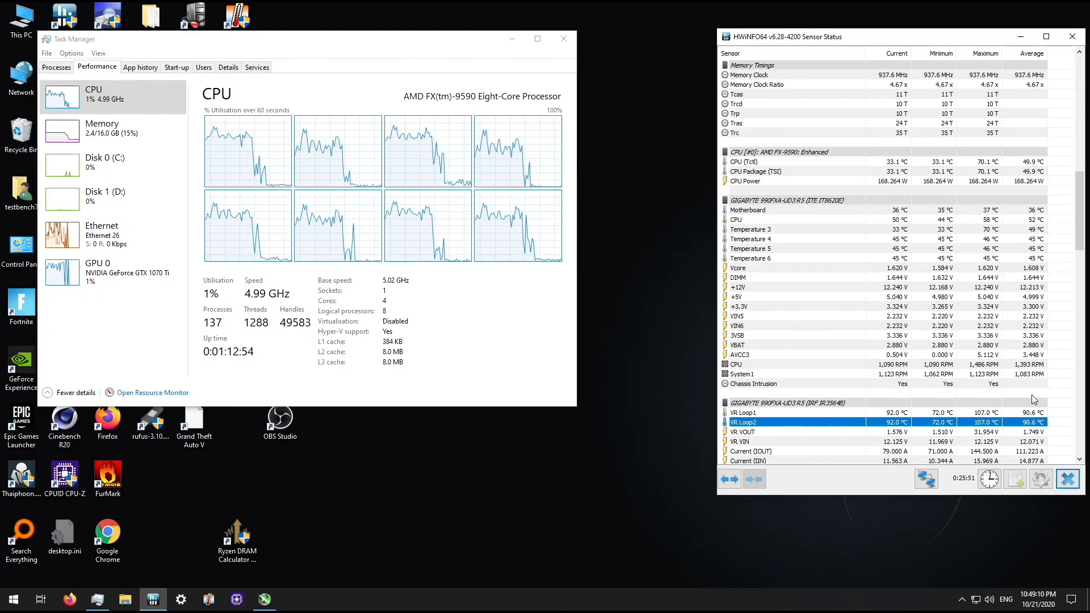
Search Google in Safari for 'highest cpu freq'.
{"action": "type", "text": "highest cpu freq"}
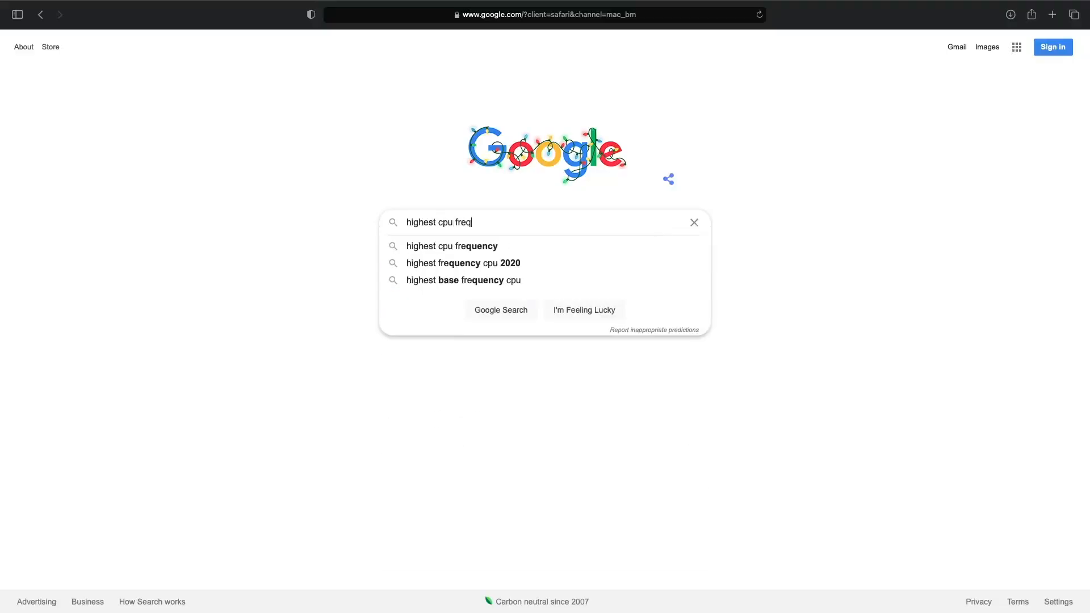
Open HWBOT's CPU frequency records from the search and the #1 8722.78 mhz submission.
{"action": "left_click", "coordinate": [452, 245]}
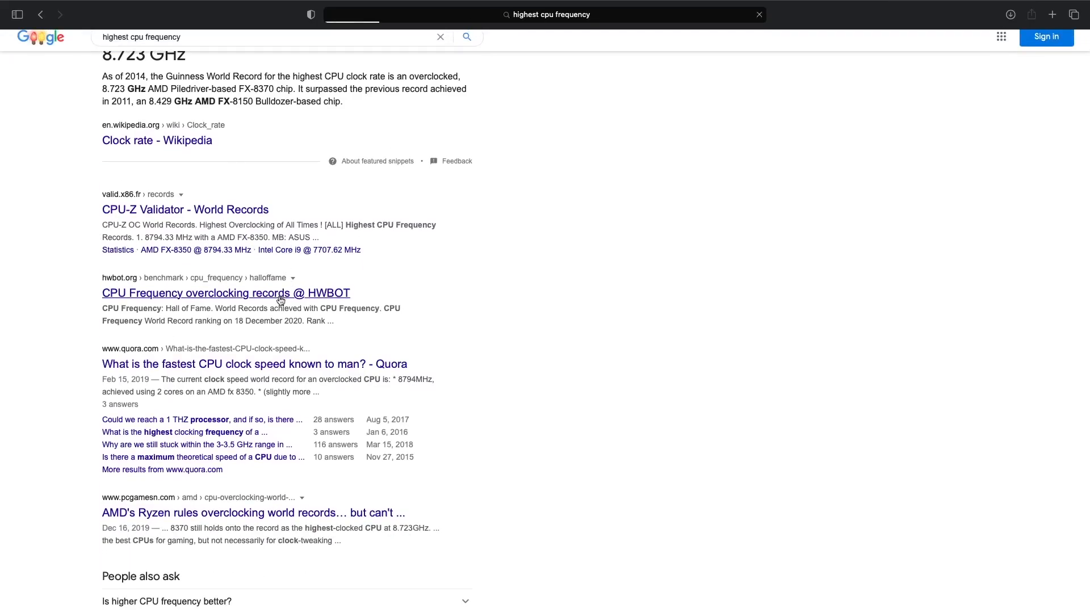
{"action": "left_click", "coordinate": [226, 293]}
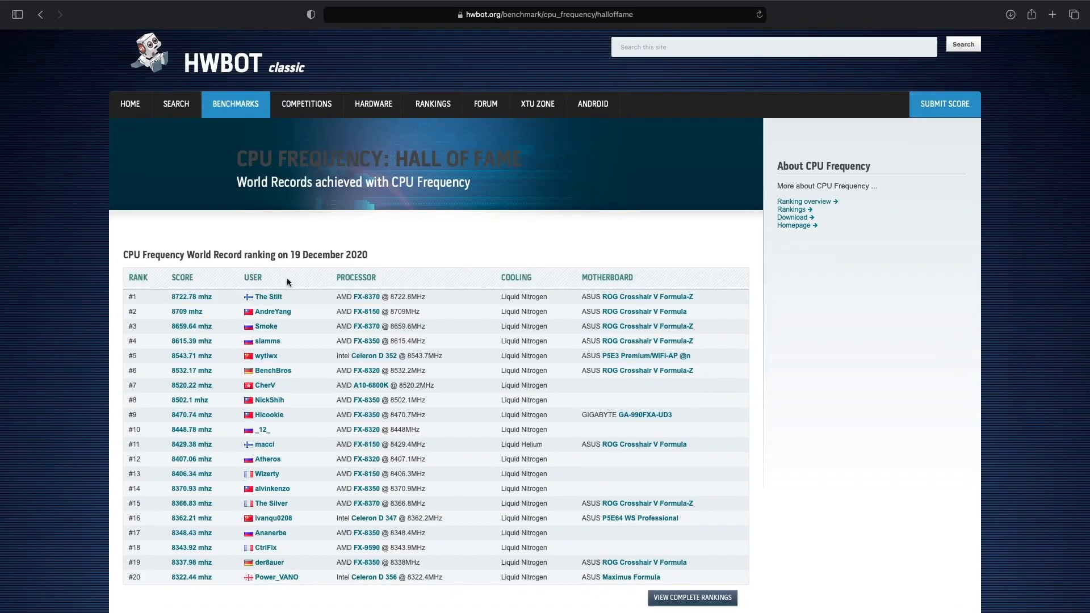
{"action": "scroll", "scroll_direction": "down", "scroll_amount": 3}
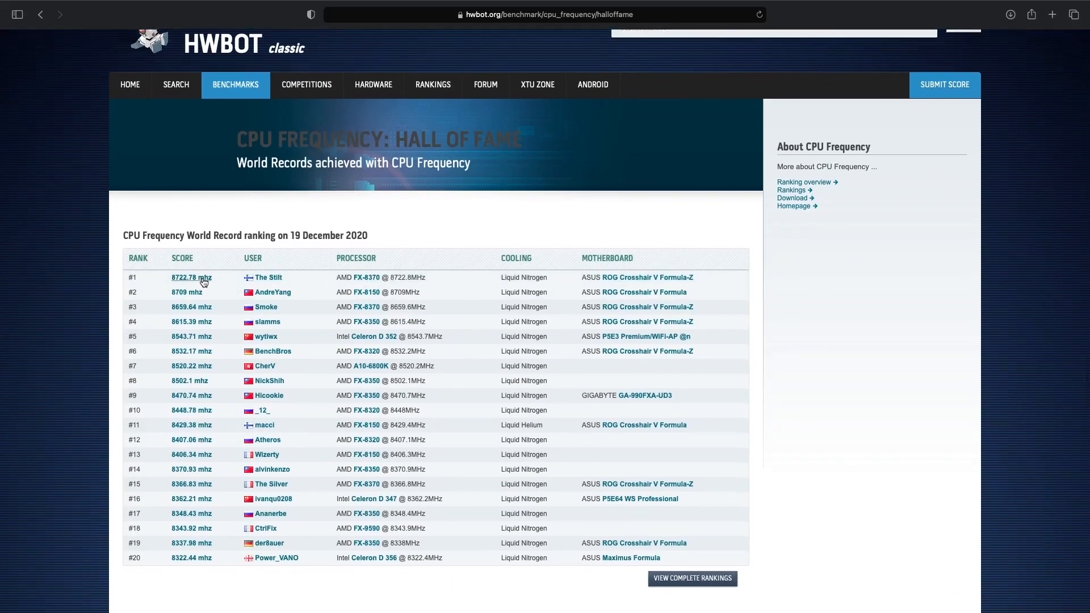
{"action": "left_click", "coordinate": [191, 278]}
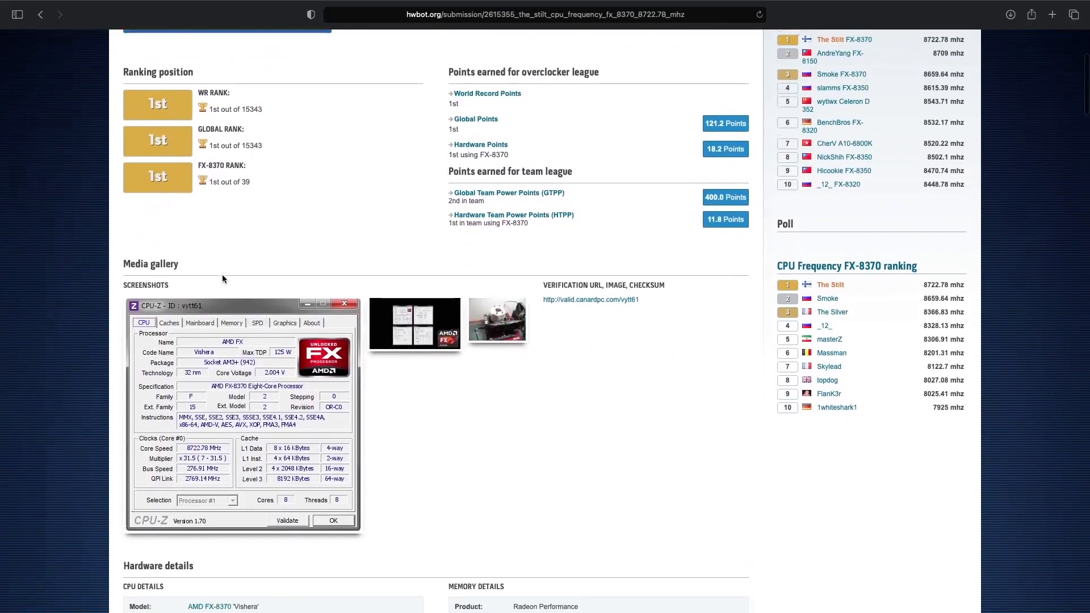